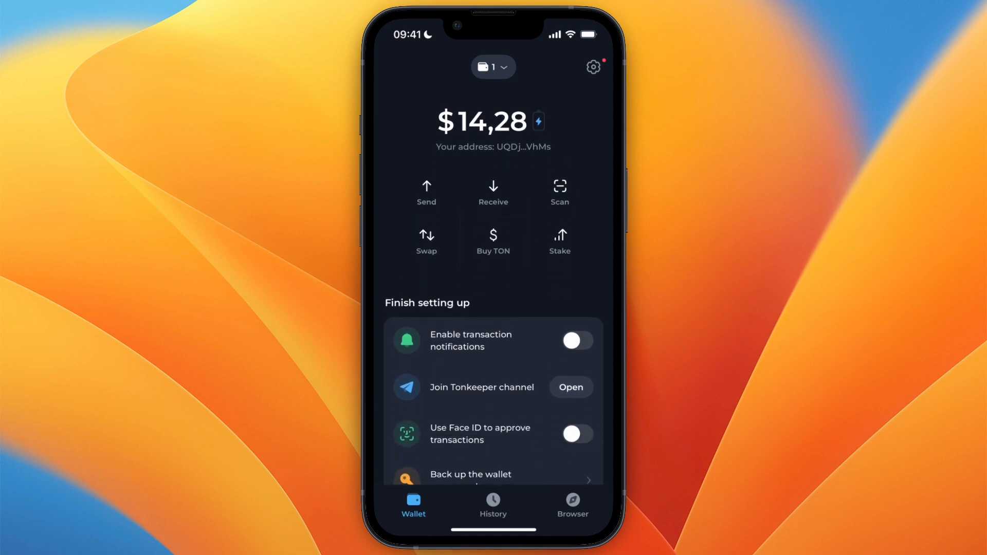
# Step: Open the Swap screen from the Tonkeeper wallet home
pyautogui.click(426, 240)
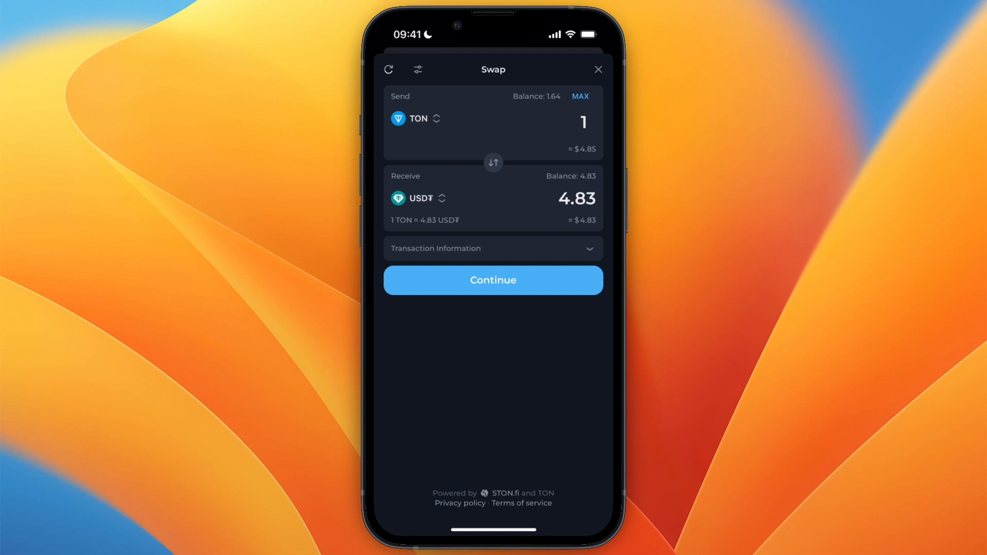
# Step: Reverse the swap to USDT→TON and use the maximum USDT balance (about 4.837)
pyautogui.click(493, 163)
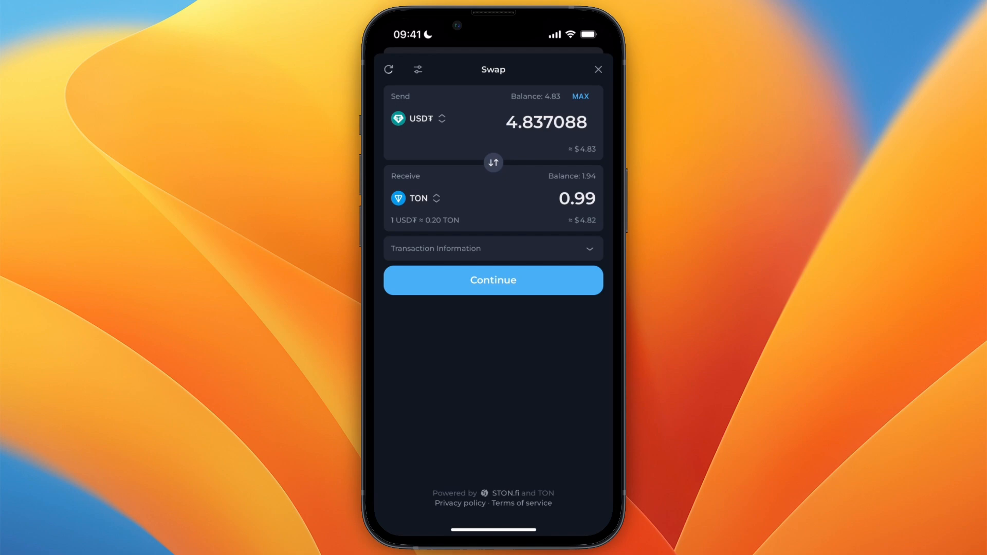
pyautogui.click(419, 119)
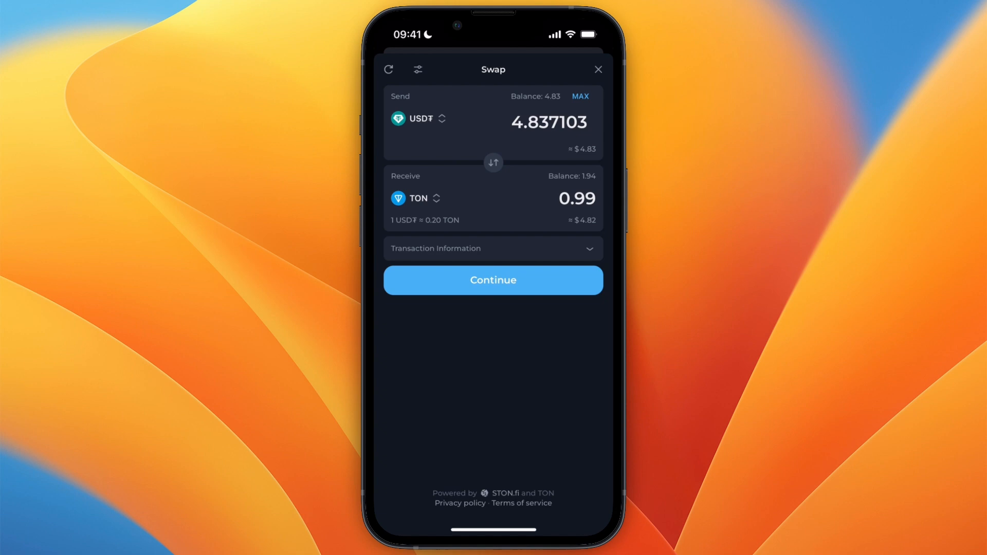
# Step: Confirm and send the USDT-for-TON swap, then close the Swap screen
pyautogui.click(493, 280)
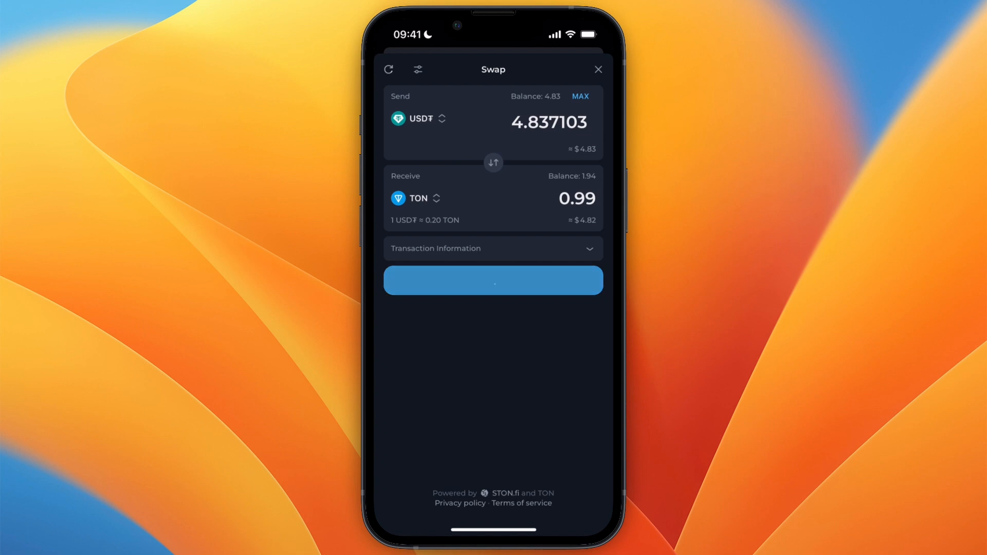
pyautogui.click(493, 280)
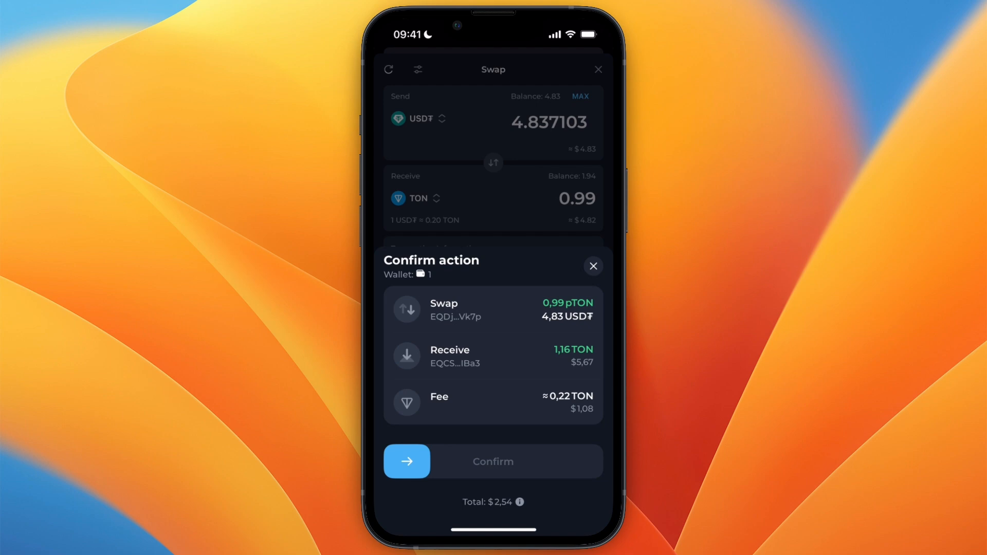
pyautogui.click(407, 461)
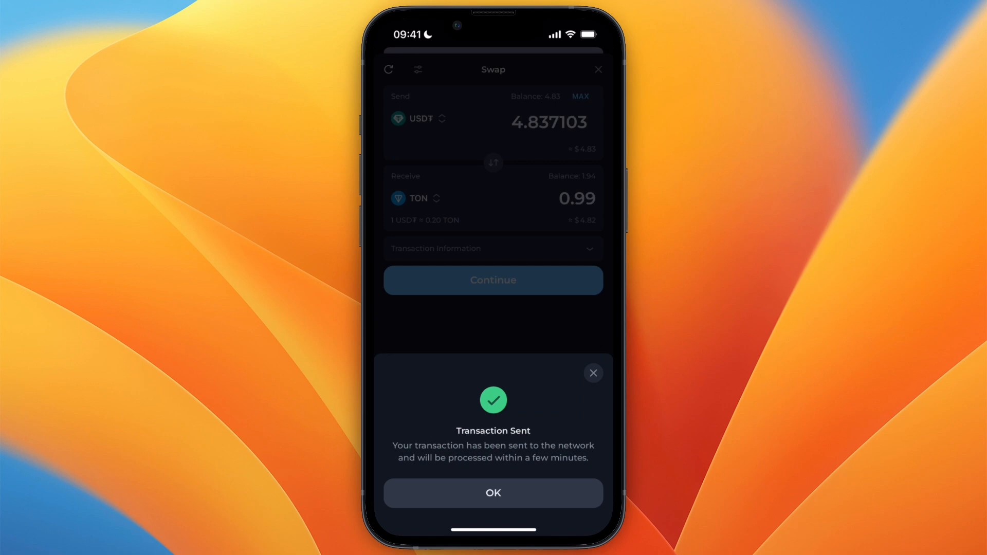
pyautogui.click(493, 493)
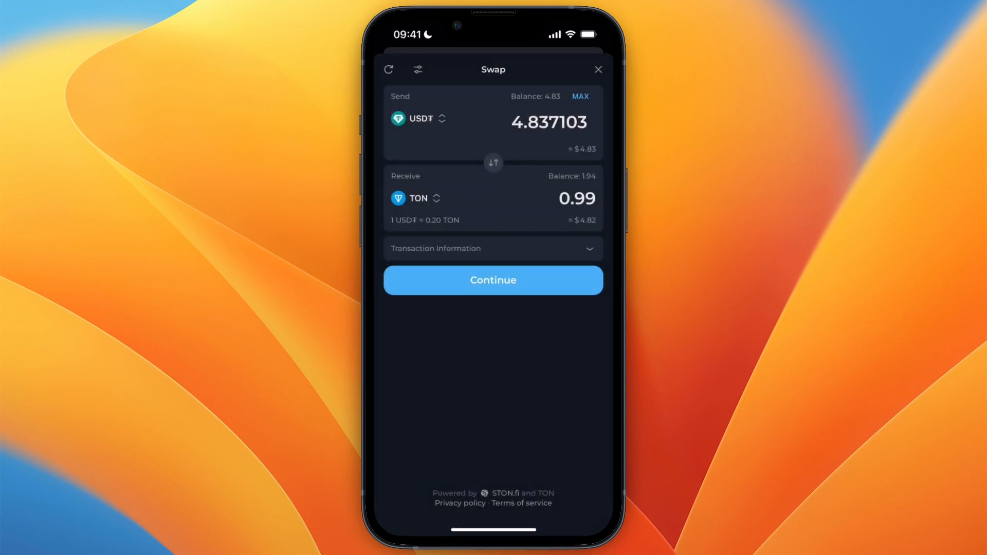
pyautogui.click(598, 69)
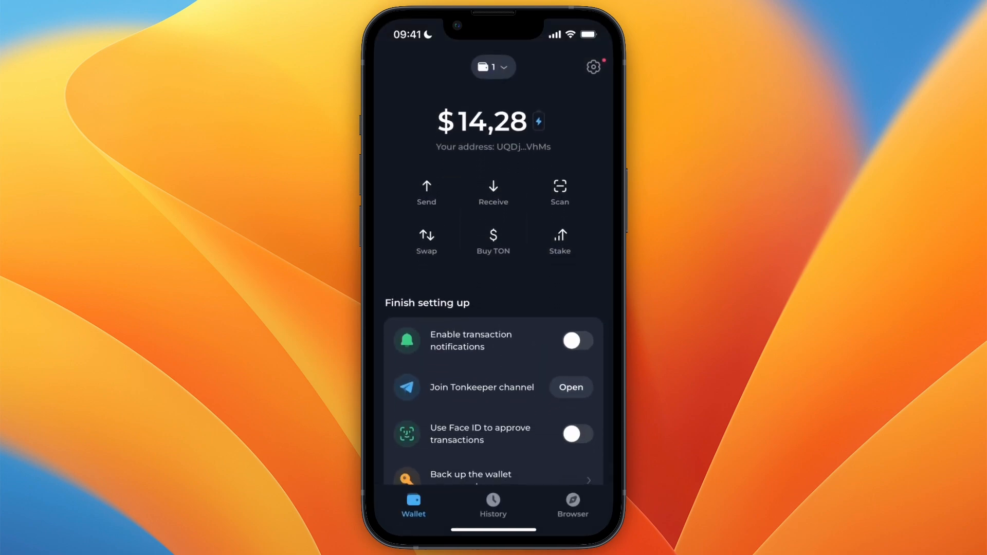
# Step: Scroll the wallet home to show the TON row: 2.89 TON worth $14.04
pyautogui.scroll(-3)
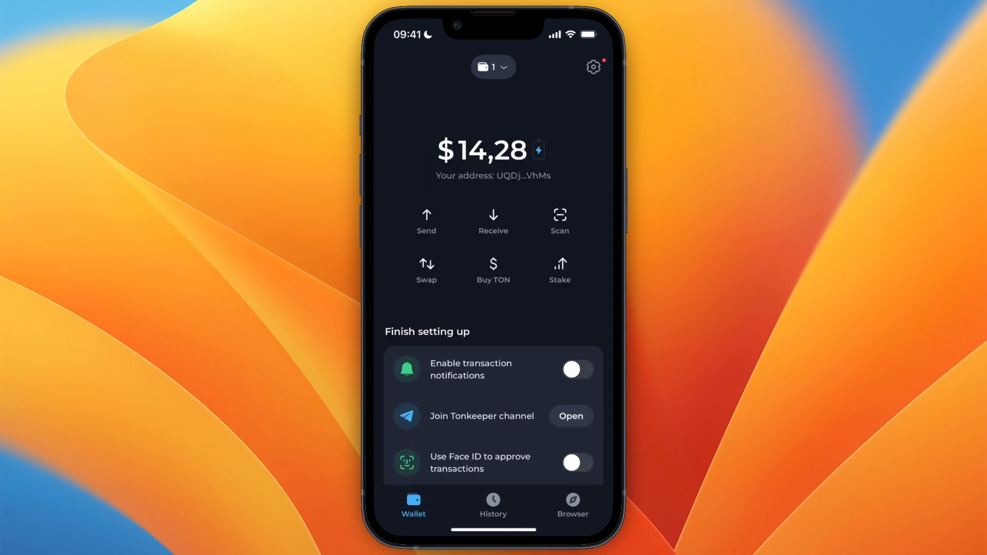
pyautogui.scroll(-3)
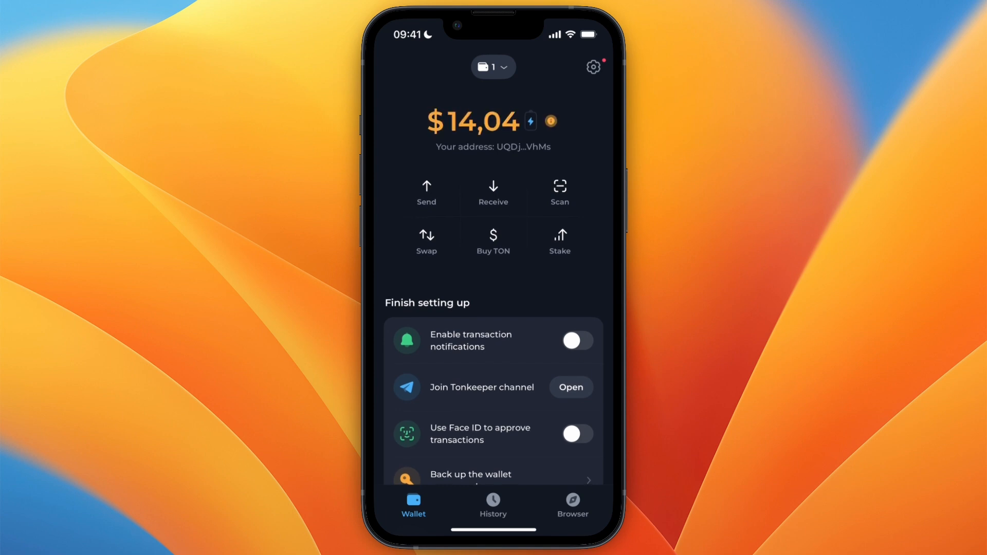
pyautogui.scroll(-3)
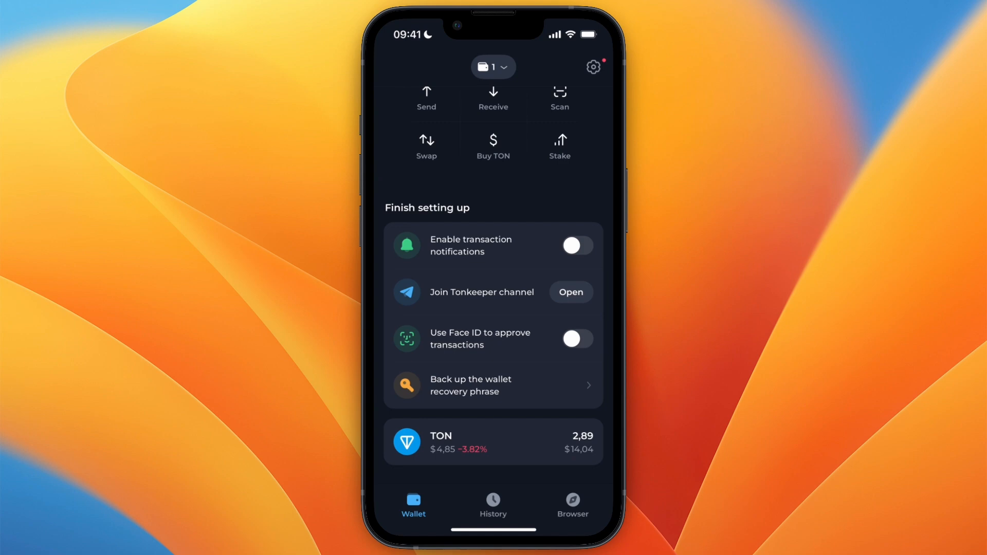
pyautogui.click(493, 442)
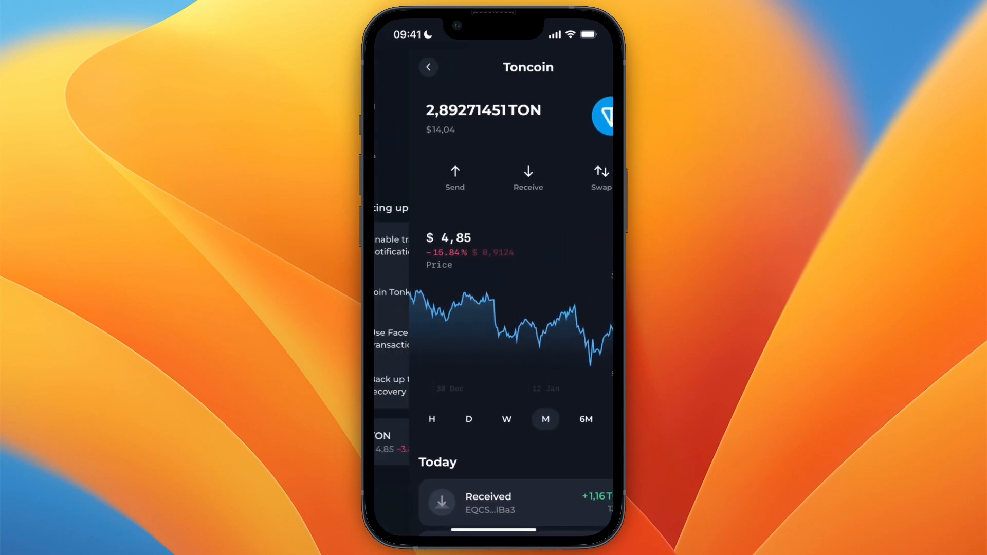
pyautogui.click(428, 66)
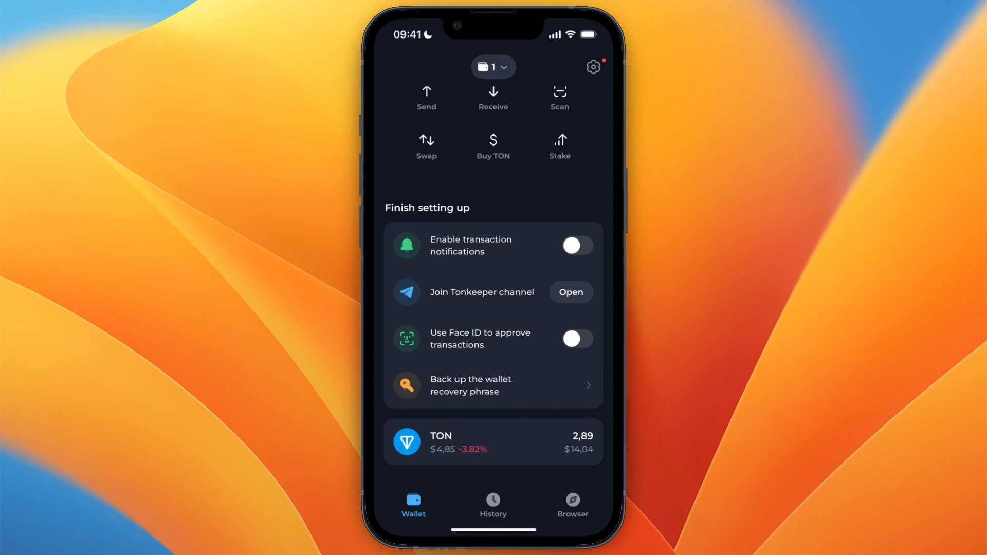